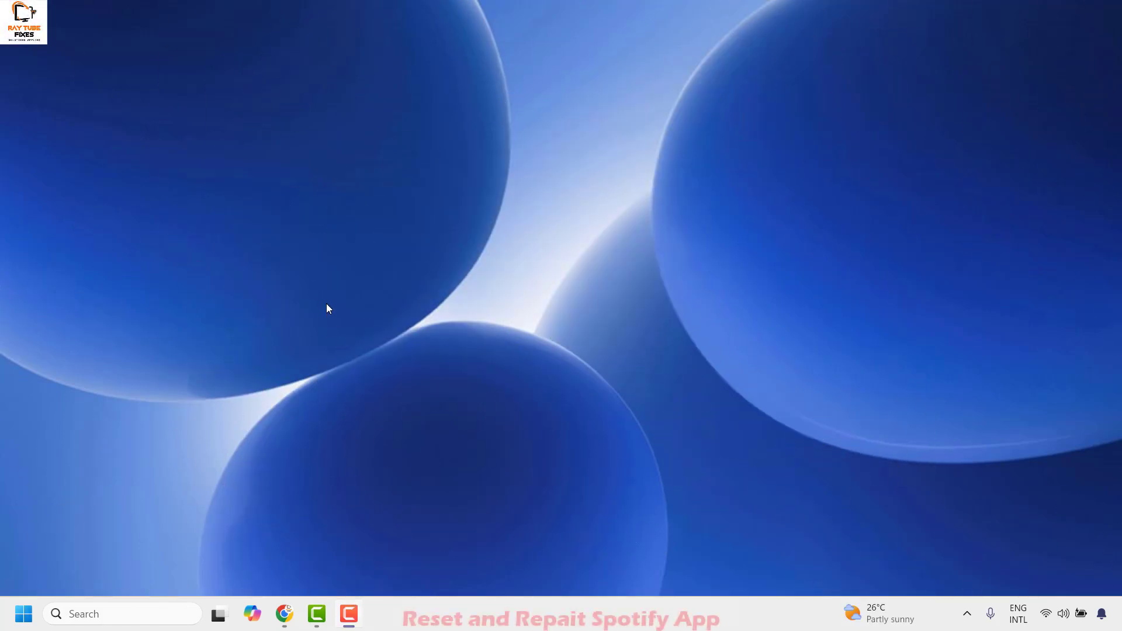
{"action": "mouse_move", "coordinate": [317, 259]}
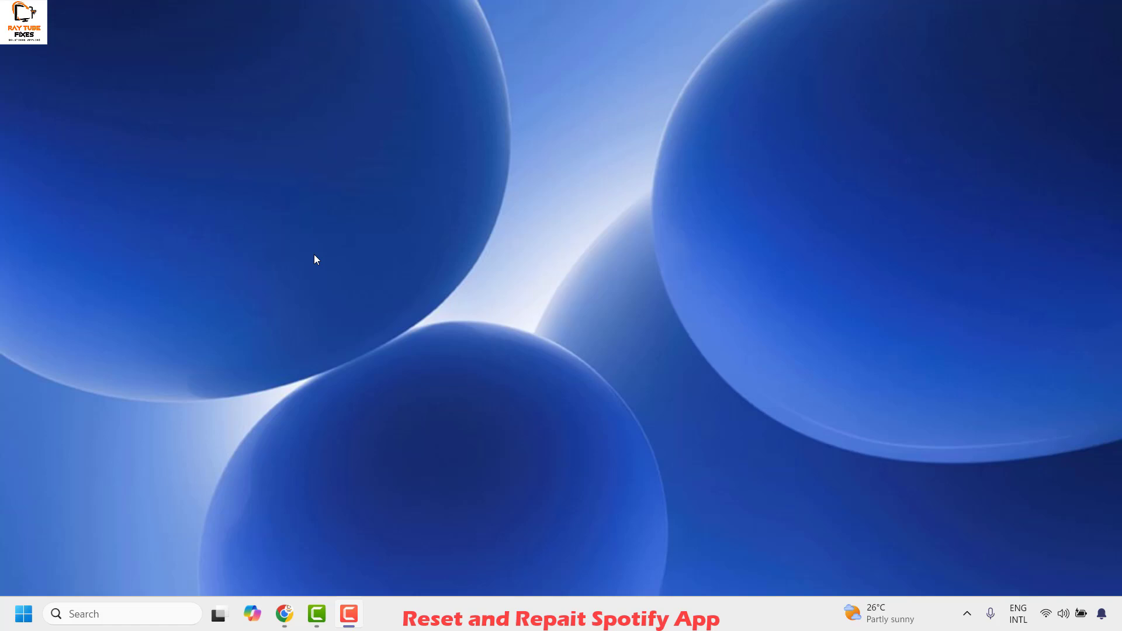
{"action": "mouse_move", "coordinate": [354, 269]}
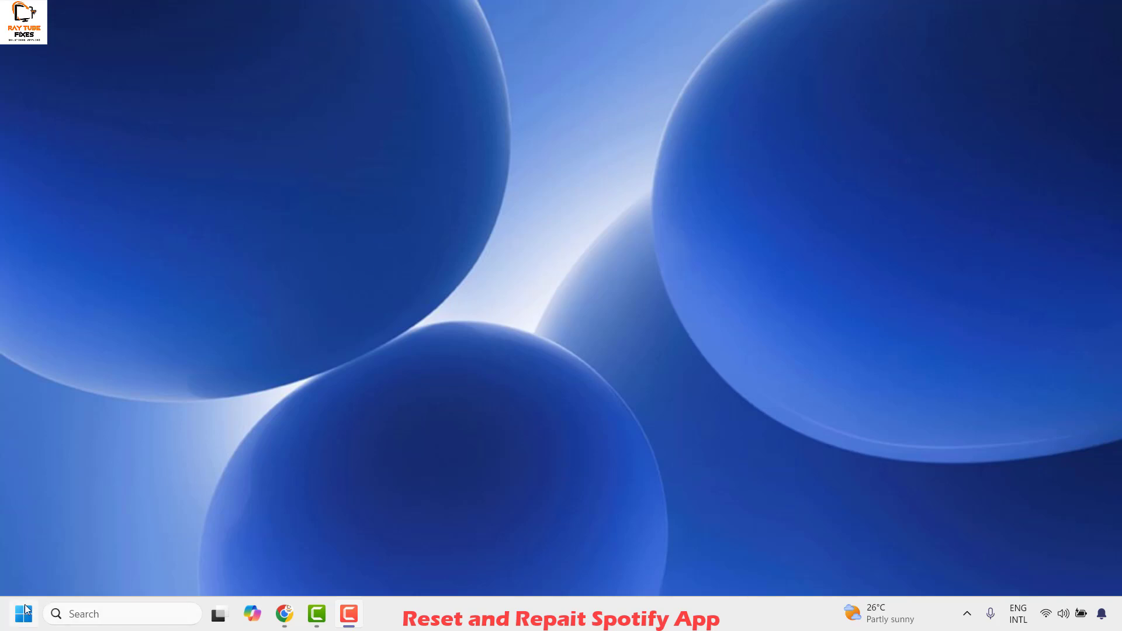
Launch Windows Settings from the Start button's quick link menu
{"action": "right_click", "coordinate": [22, 614]}
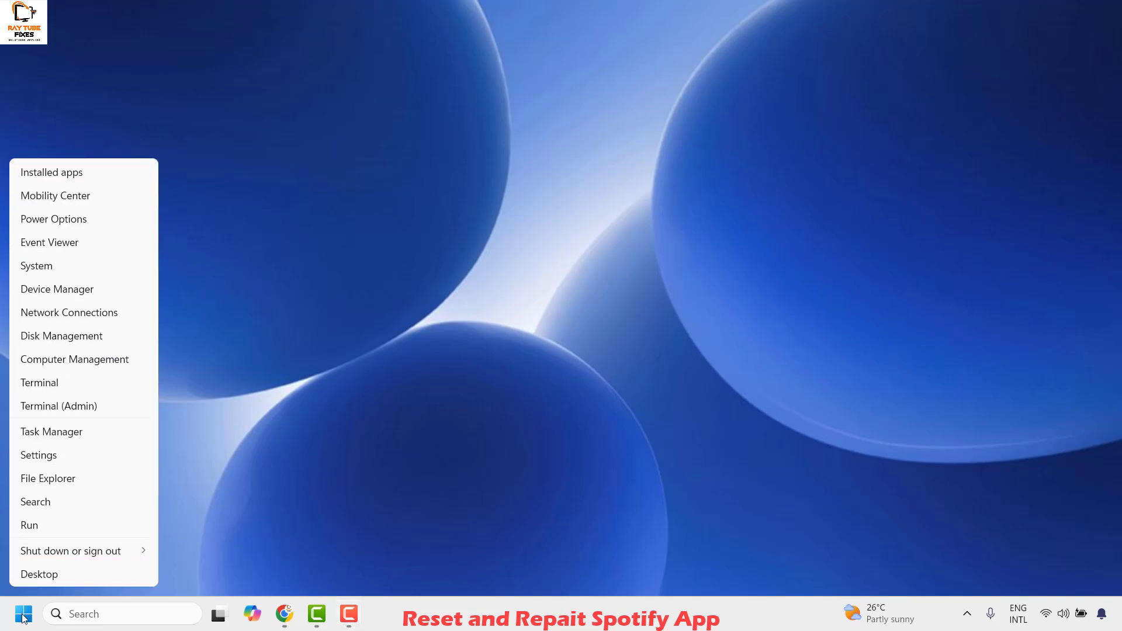
{"action": "mouse_move", "coordinate": [39, 455]}
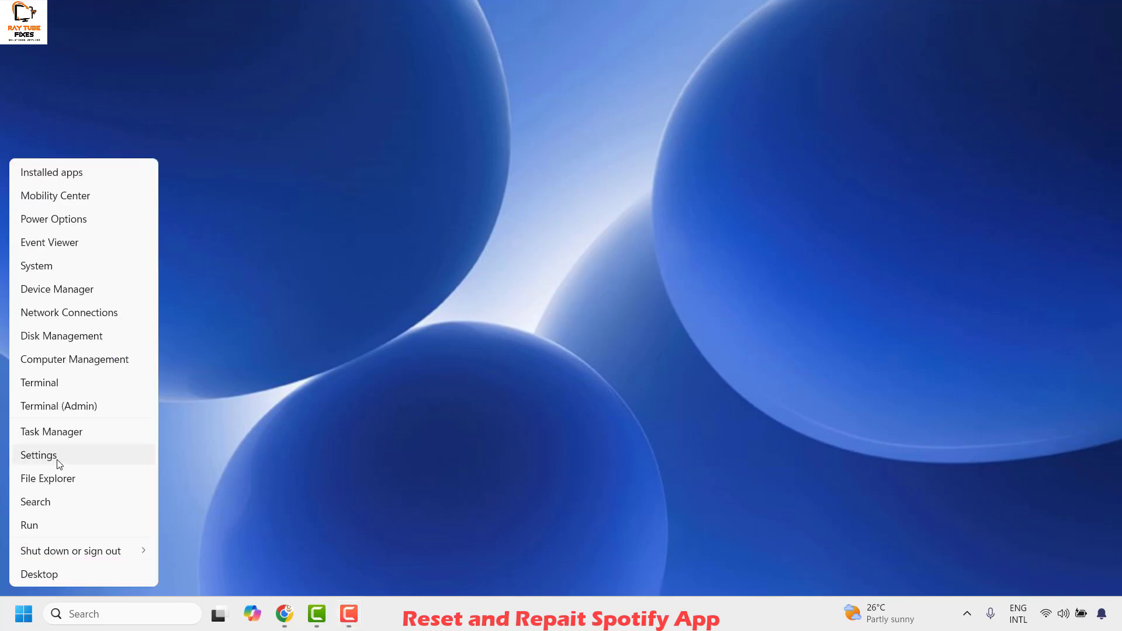
{"action": "left_click", "coordinate": [39, 455]}
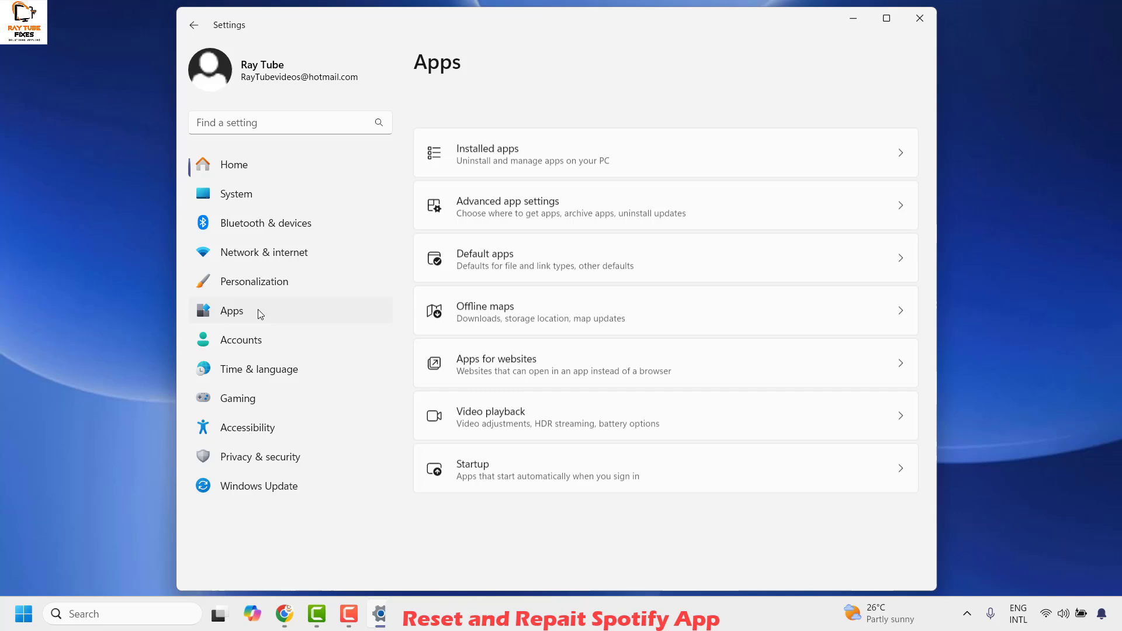
Scroll the installed apps list down to the Spotify Music entry
{"action": "scroll", "scroll_direction": "up", "scroll_amount": 3}
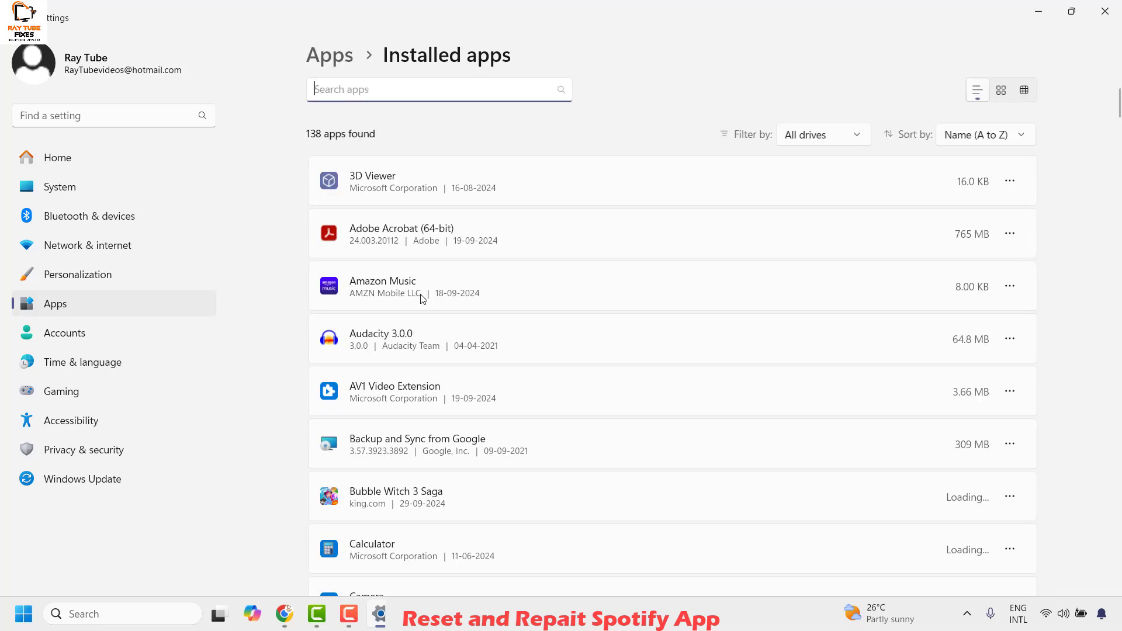
{"action": "scroll", "scroll_direction": "down", "scroll_amount": 3}
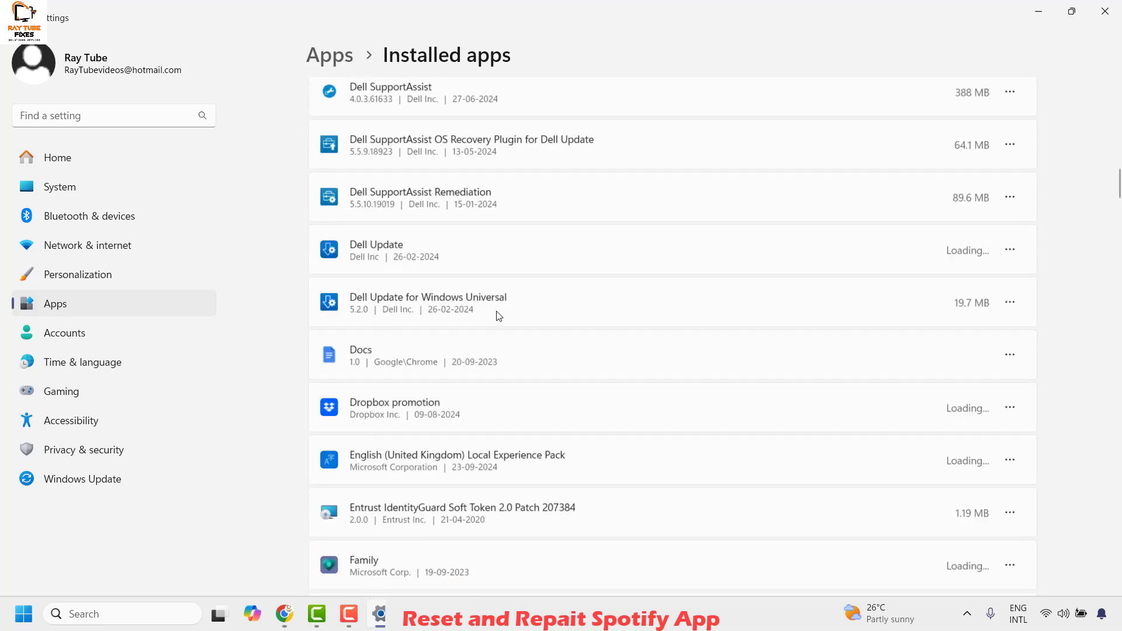
{"action": "scroll", "scroll_direction": "down", "scroll_amount": 3}
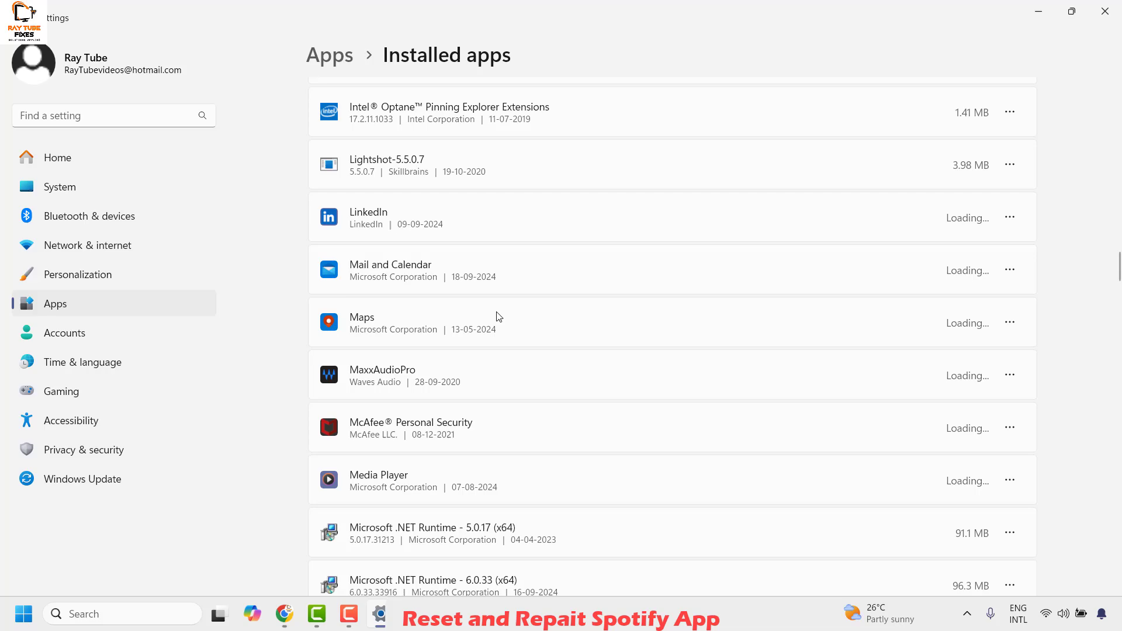
{"action": "scroll", "scroll_direction": "down", "scroll_amount": 3}
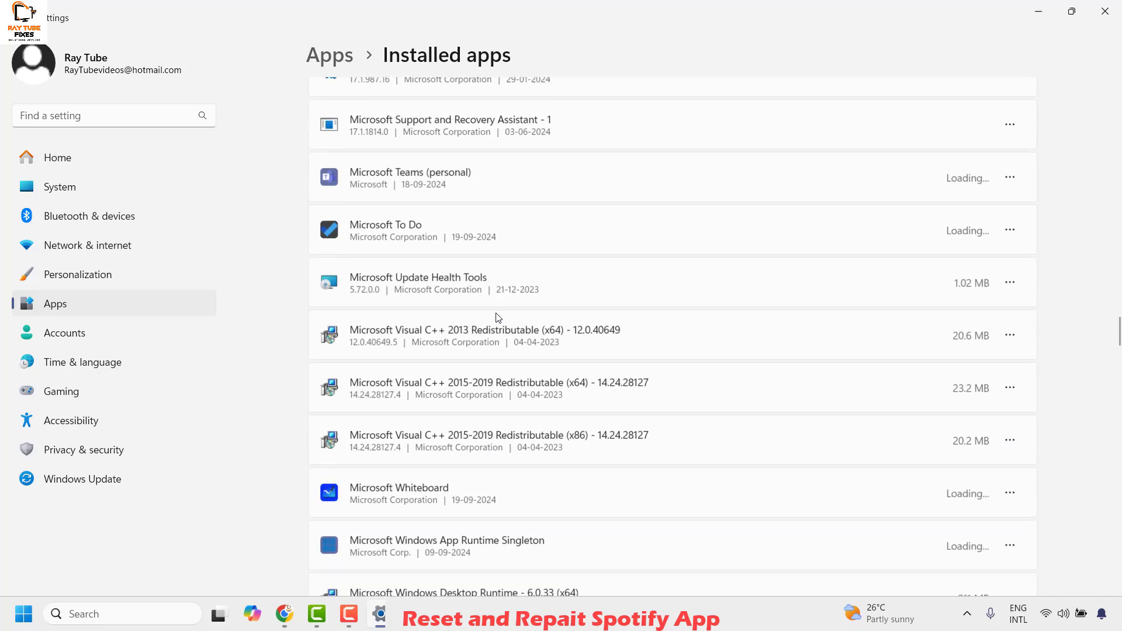
{"action": "scroll", "scroll_direction": "down", "scroll_amount": 3}
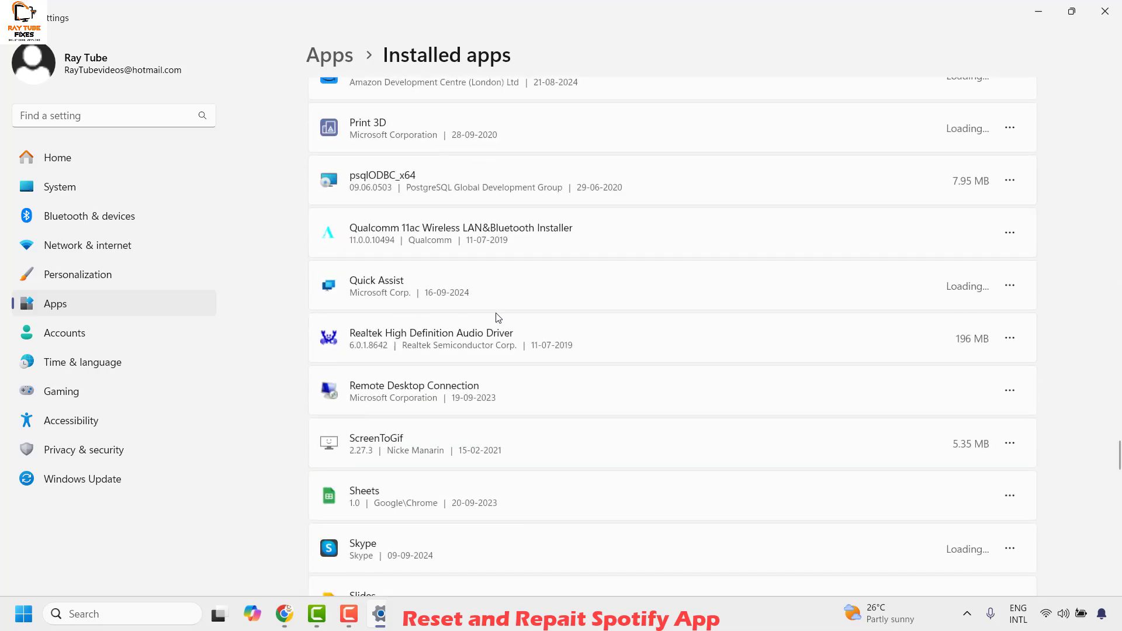
{"action": "scroll", "scroll_direction": "down", "scroll_amount": 3}
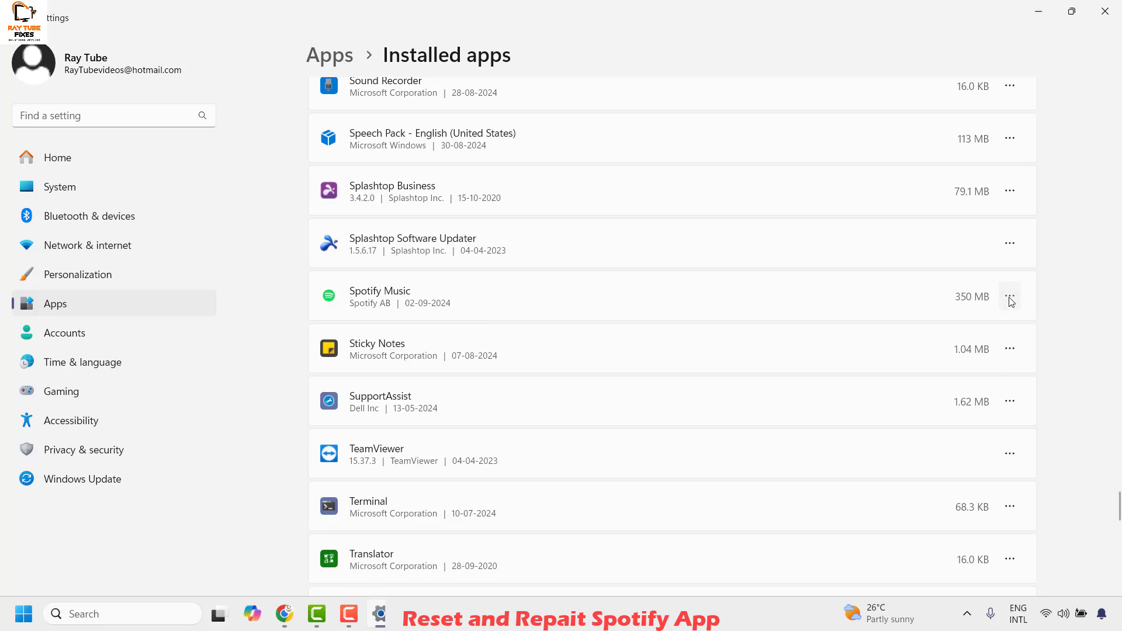
Bring up Spotify Music's Advanced options and reveal its Reset section
{"action": "left_click", "coordinate": [1010, 296]}
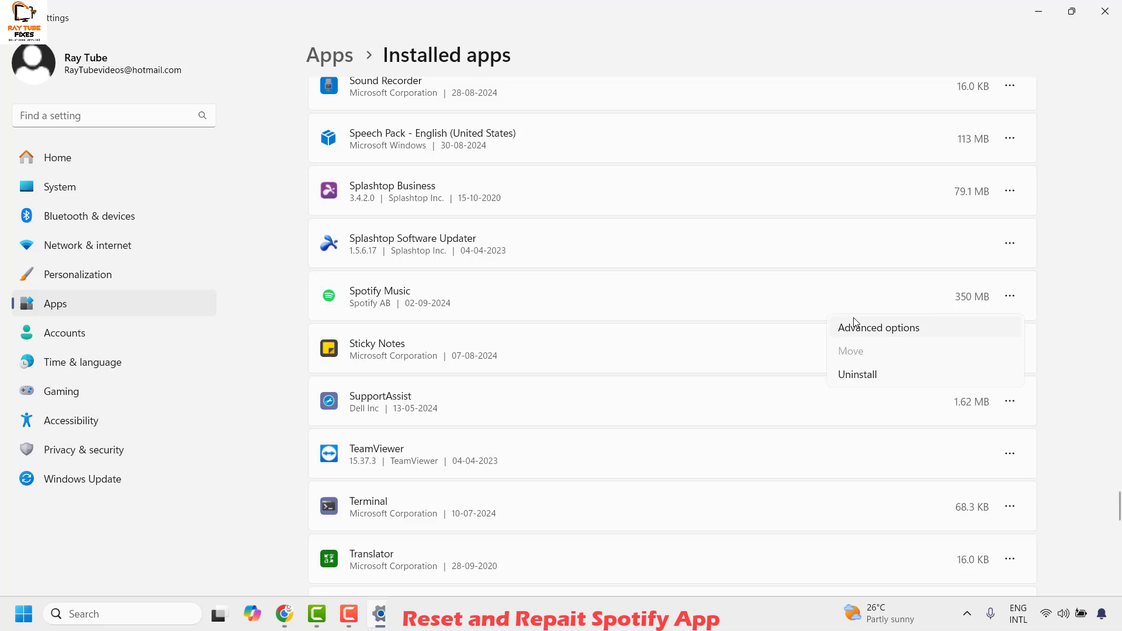
{"action": "left_click", "coordinate": [878, 327]}
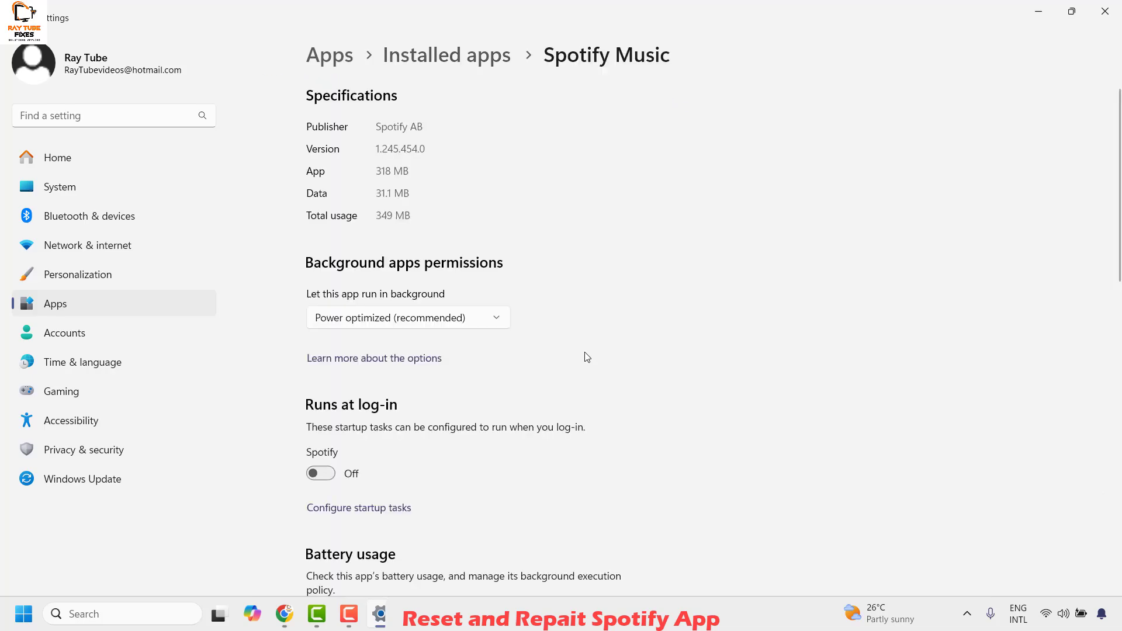
{"action": "scroll", "scroll_direction": "down", "scroll_amount": 3}
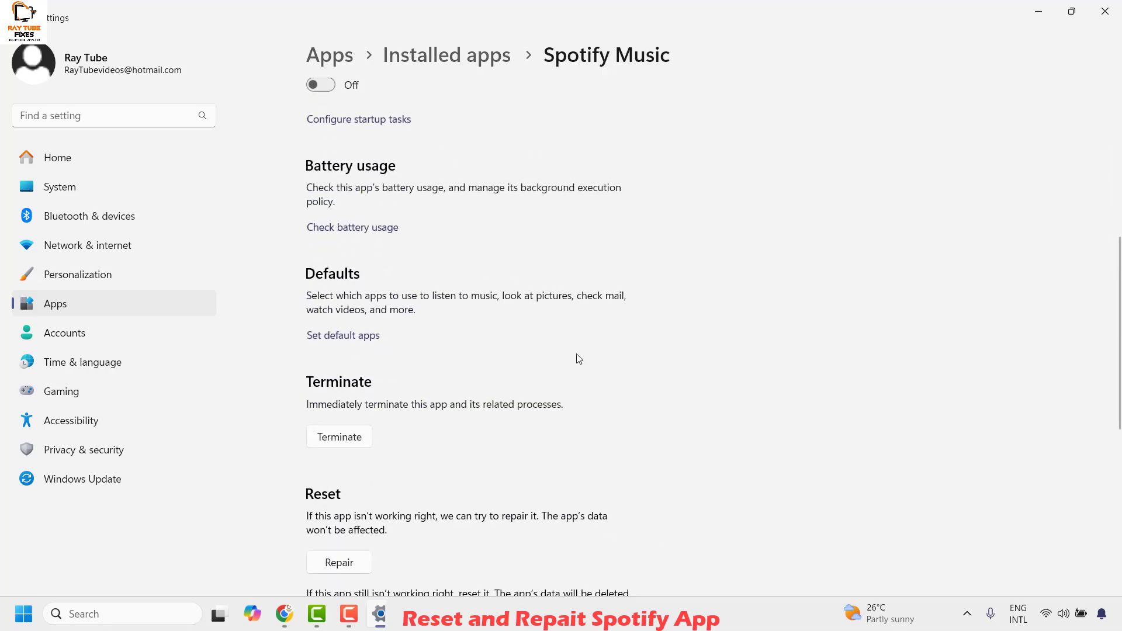
{"action": "scroll", "scroll_direction": "down", "scroll_amount": 3}
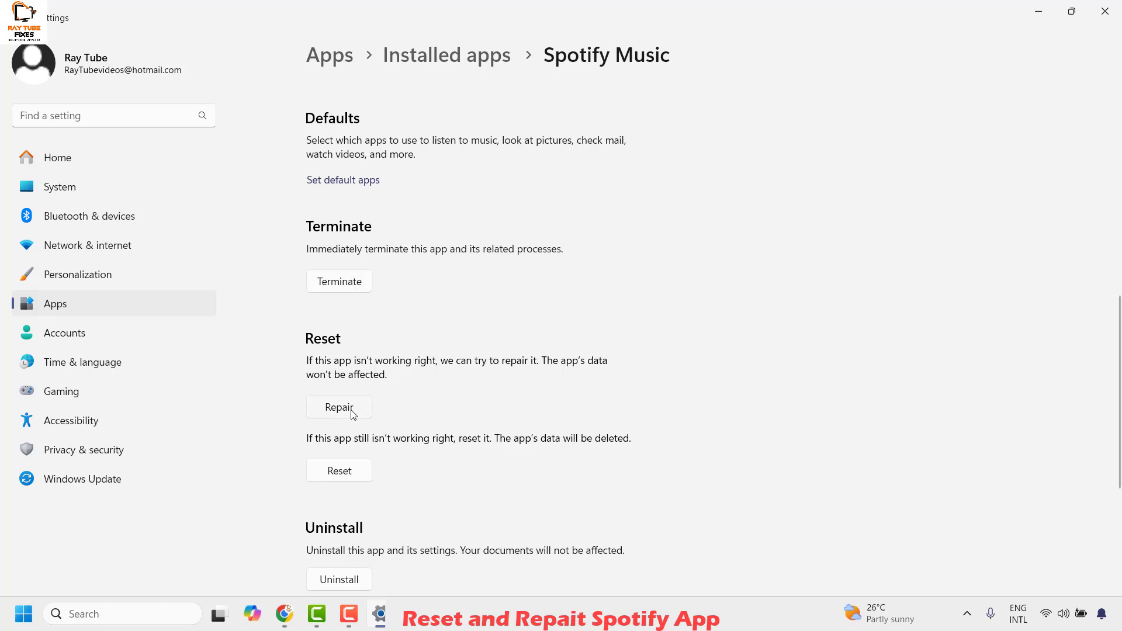
Repair Spotify Music, keeping its app data intact
{"action": "left_click", "coordinate": [339, 407]}
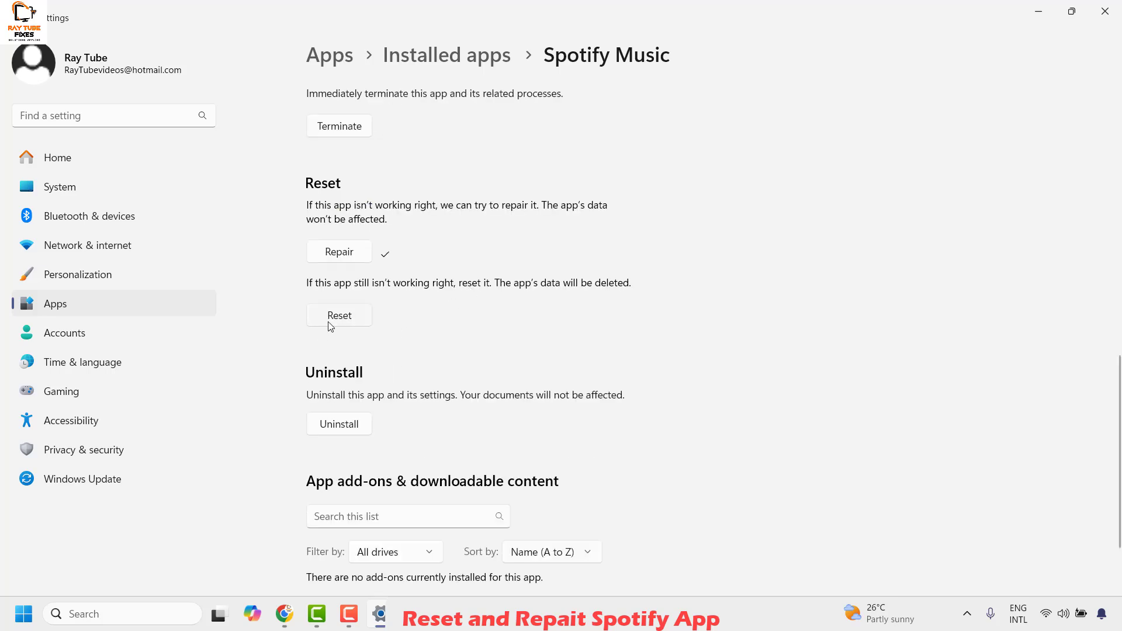
{"action": "mouse_move", "coordinate": [338, 324]}
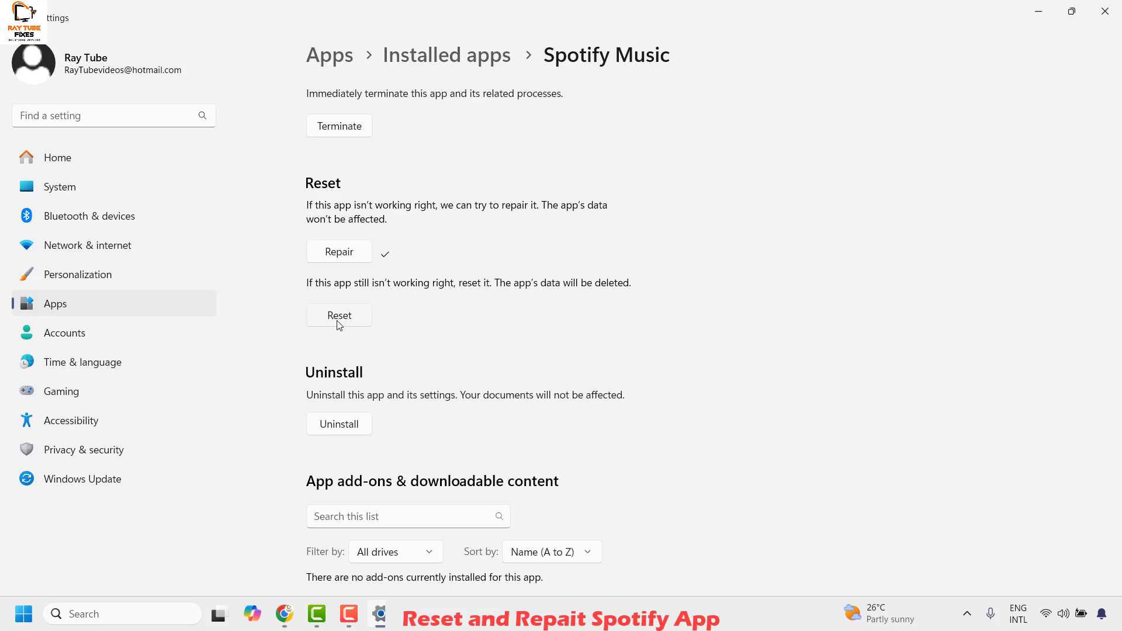
Reset Spotify Music, clearing its app data
{"action": "left_click", "coordinate": [339, 315]}
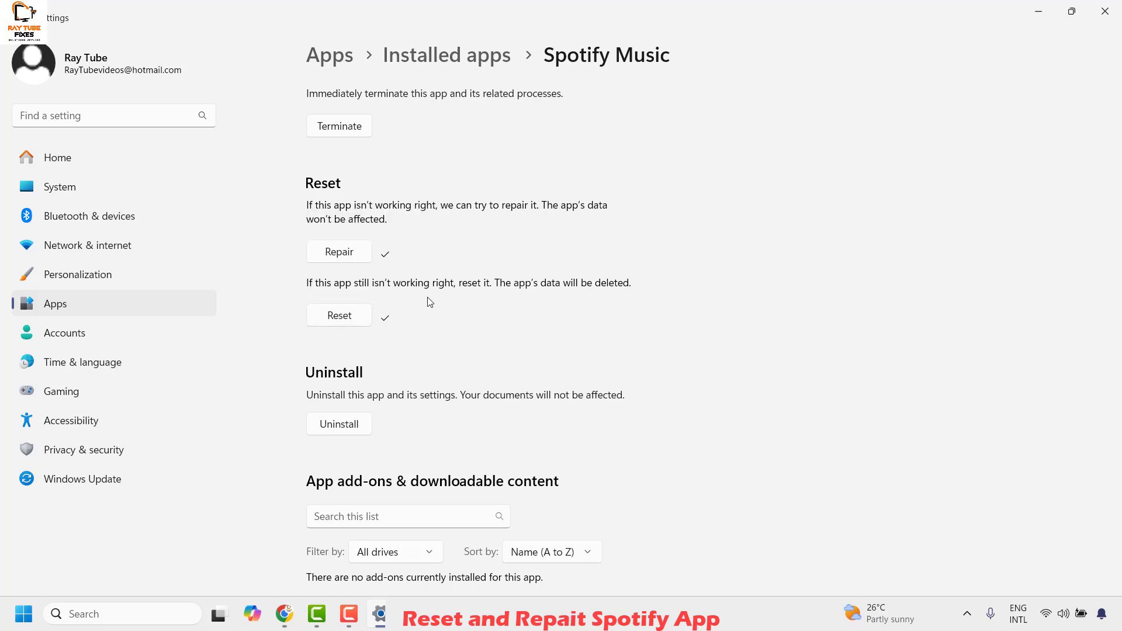
{"action": "mouse_move", "coordinate": [1015, 59]}
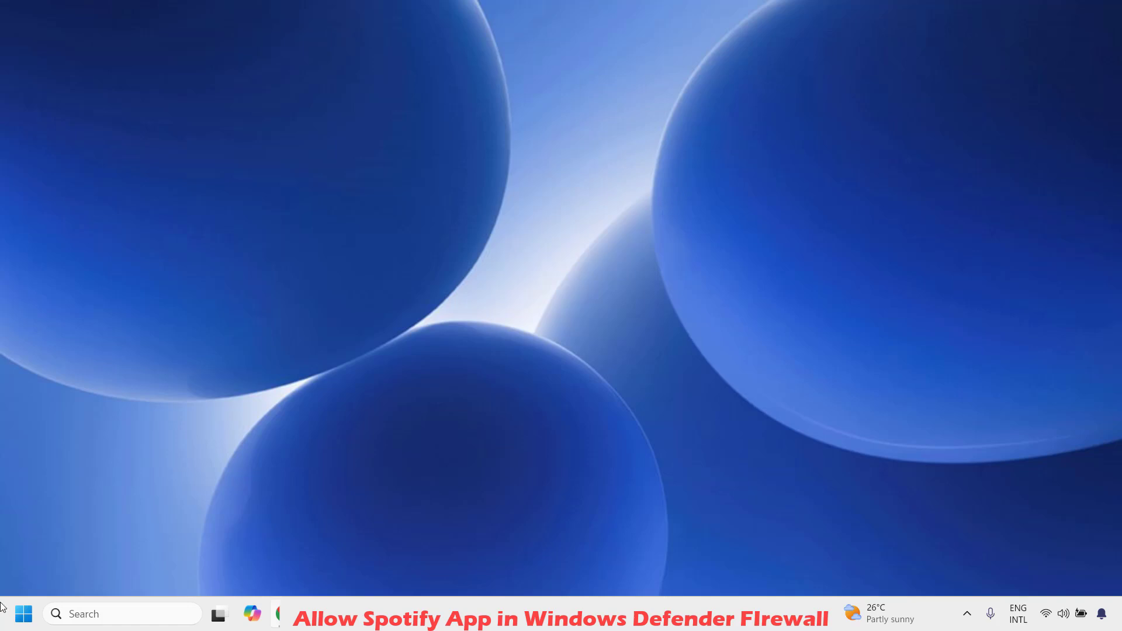
Launch firewall.cpl from the Run dialog to reach Windows Defender Firewall
{"action": "right_click", "coordinate": [24, 614]}
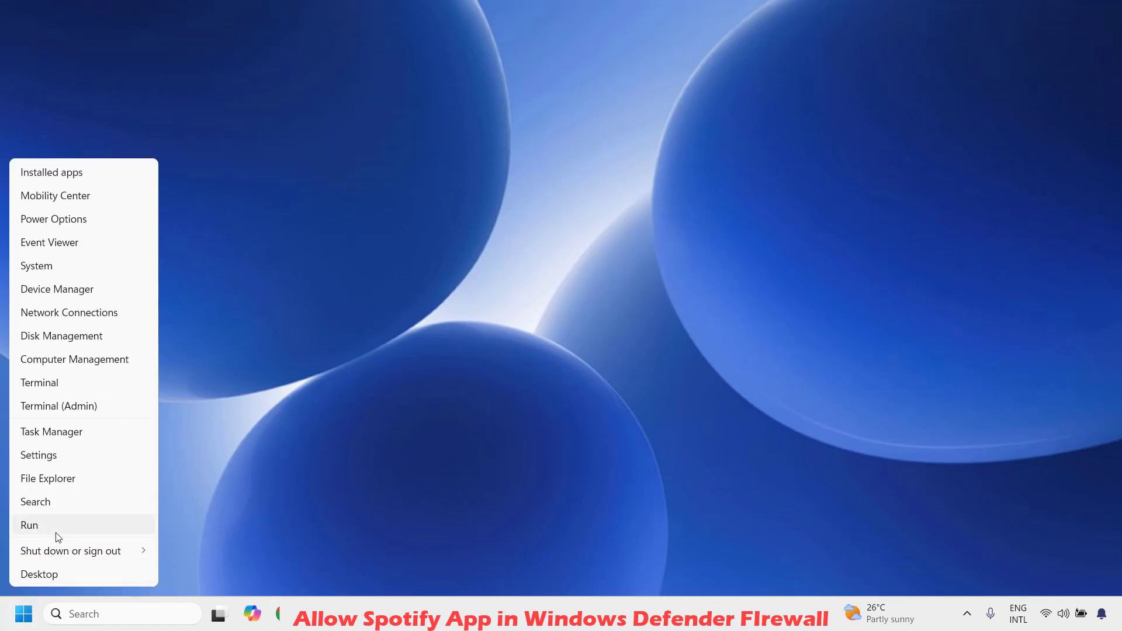
{"action": "left_click", "coordinate": [28, 525]}
{"action": "type", "text": "firewall."}
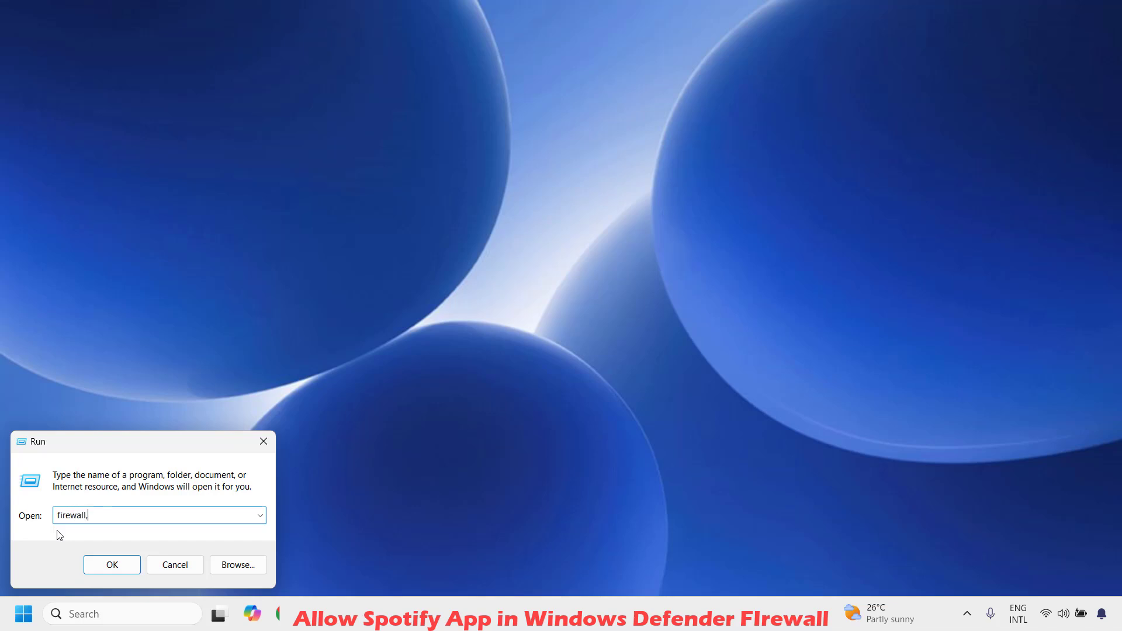
{"action": "type", "text": "cpl"}
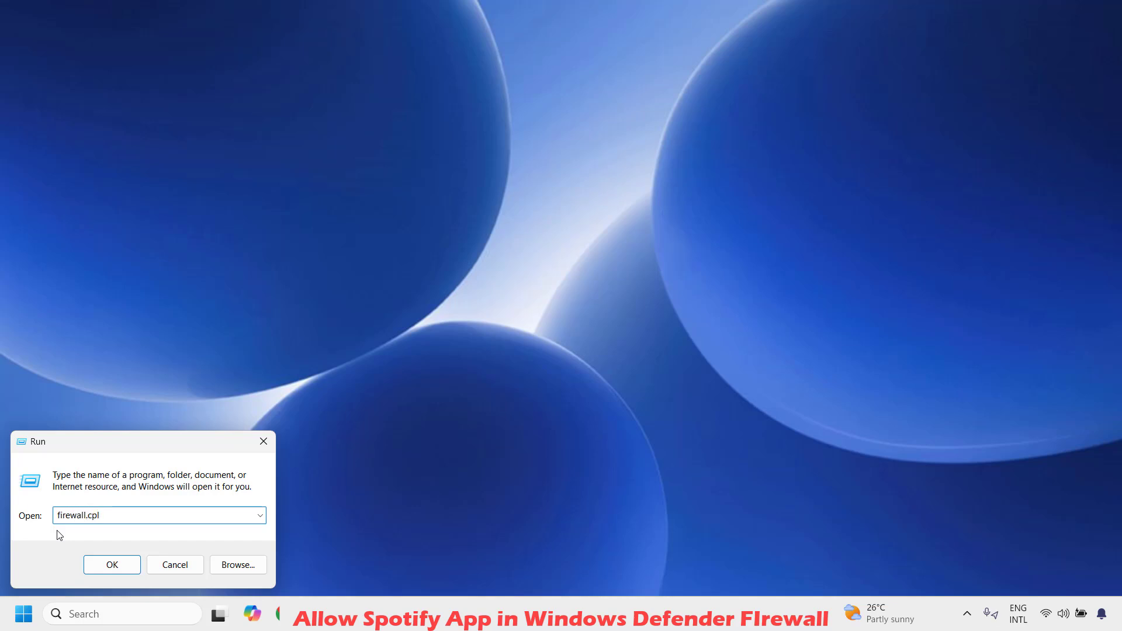
{"action": "left_click", "coordinate": [112, 565]}
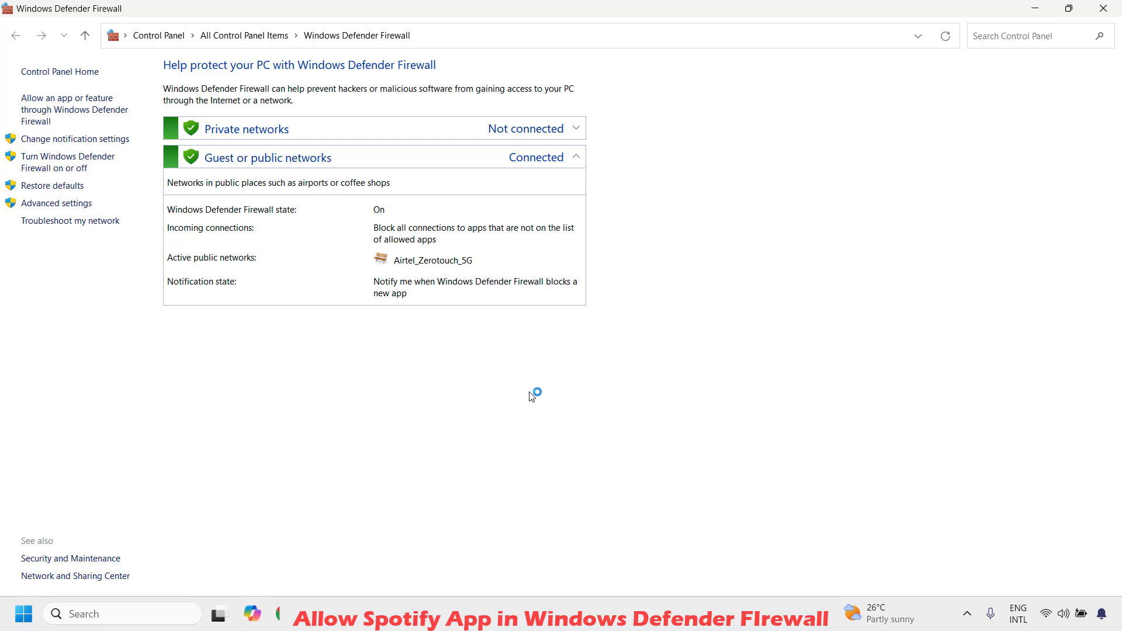
{"action": "mouse_move", "coordinate": [94, 20]}
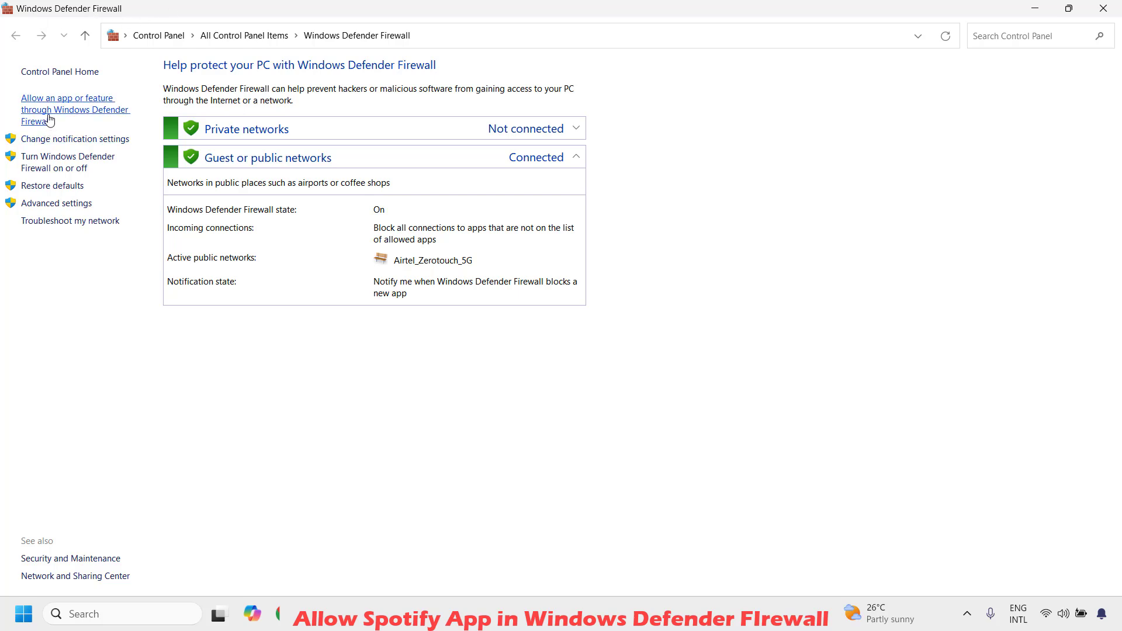
{"action": "mouse_move", "coordinate": [64, 112]}
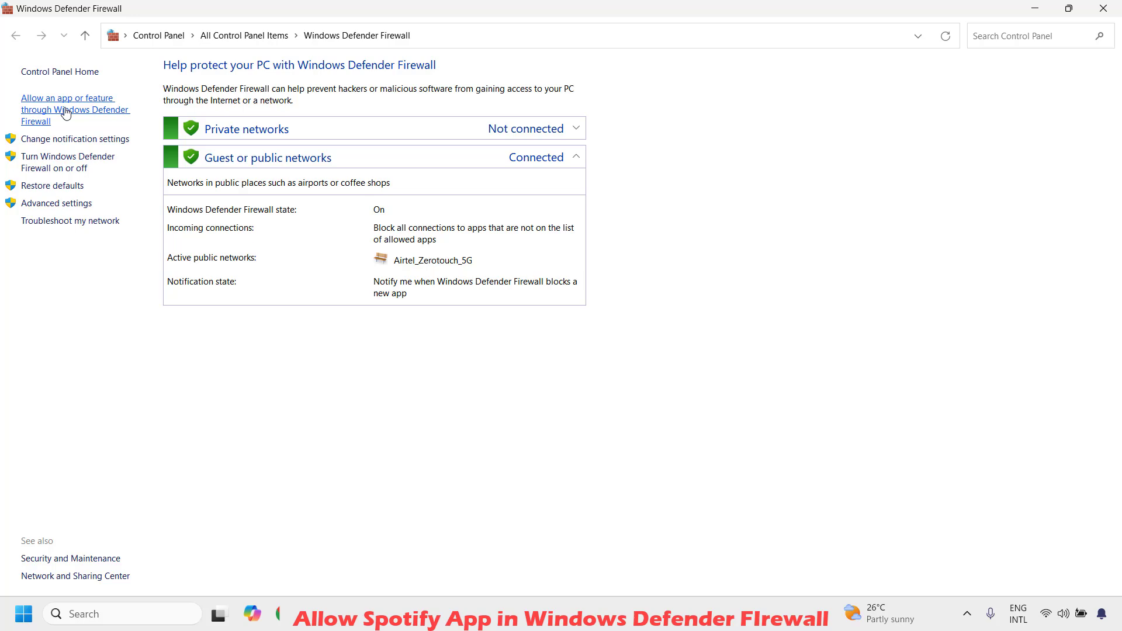
{"action": "mouse_move", "coordinate": [75, 121]}
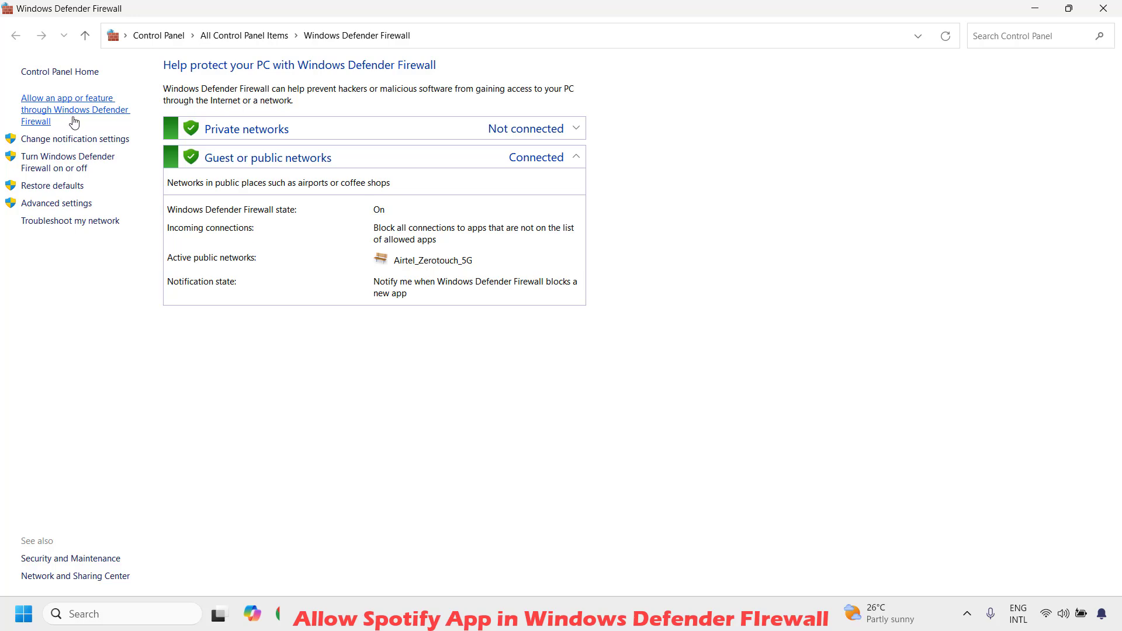
Go to 'Allow an app or feature through Windows Defender Firewall'
{"action": "left_click", "coordinate": [75, 110]}
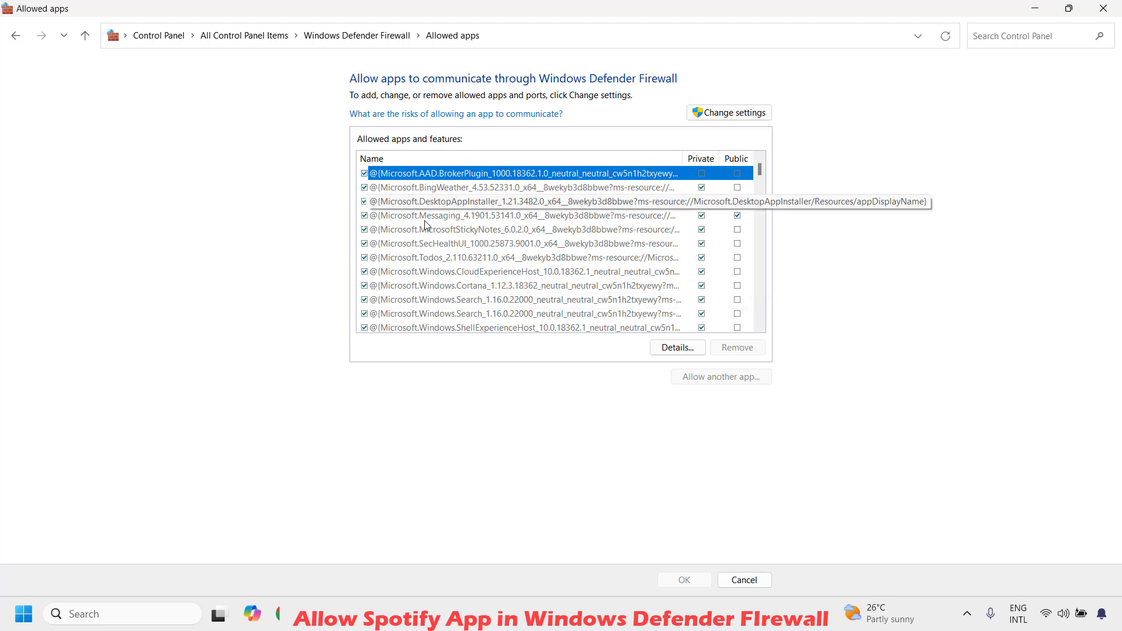
{"action": "mouse_move", "coordinate": [650, 299]}
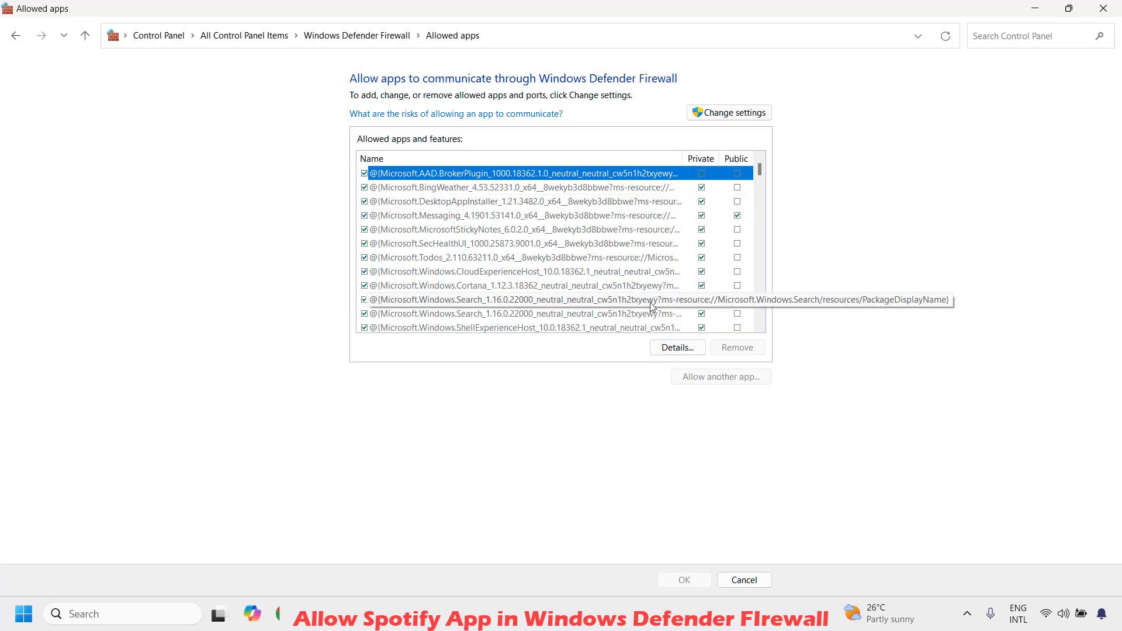
{"action": "mouse_move", "coordinate": [670, 298]}
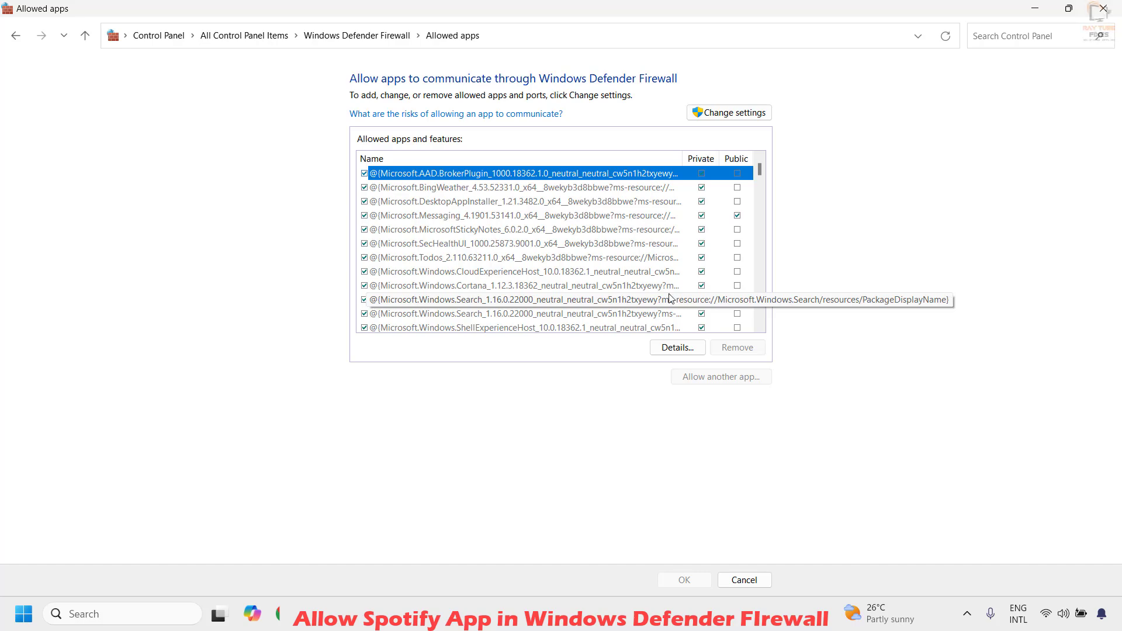
Scroll the Allowed apps list until Spotify Music is visible
{"action": "scroll", "scroll_direction": "down", "scroll_amount": 3}
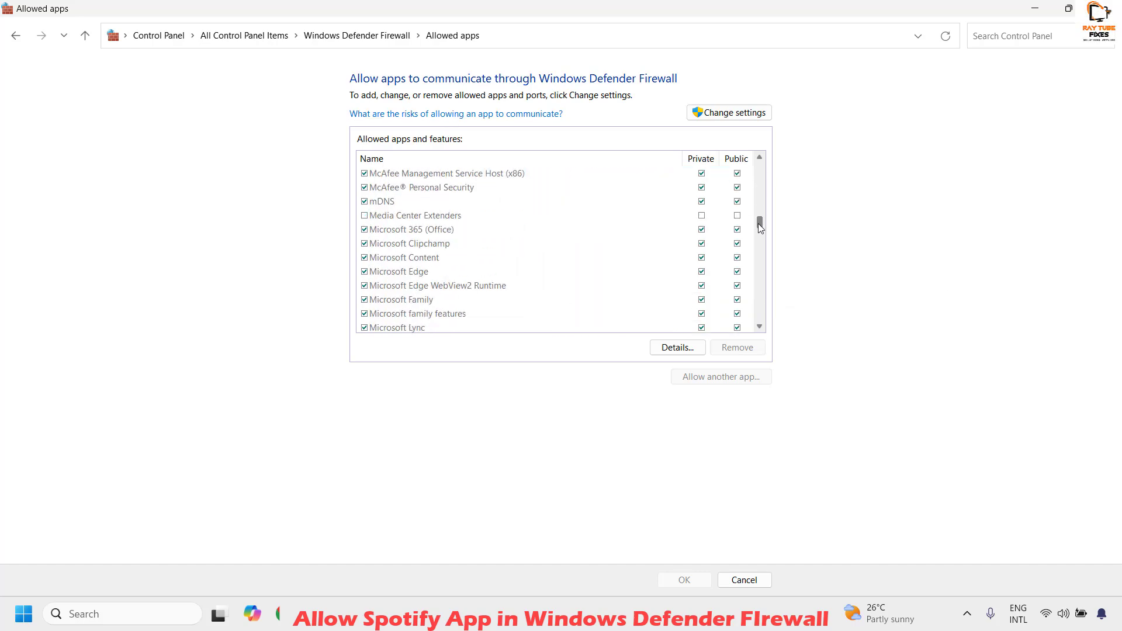
{"action": "scroll", "scroll_direction": "down", "scroll_amount": 3}
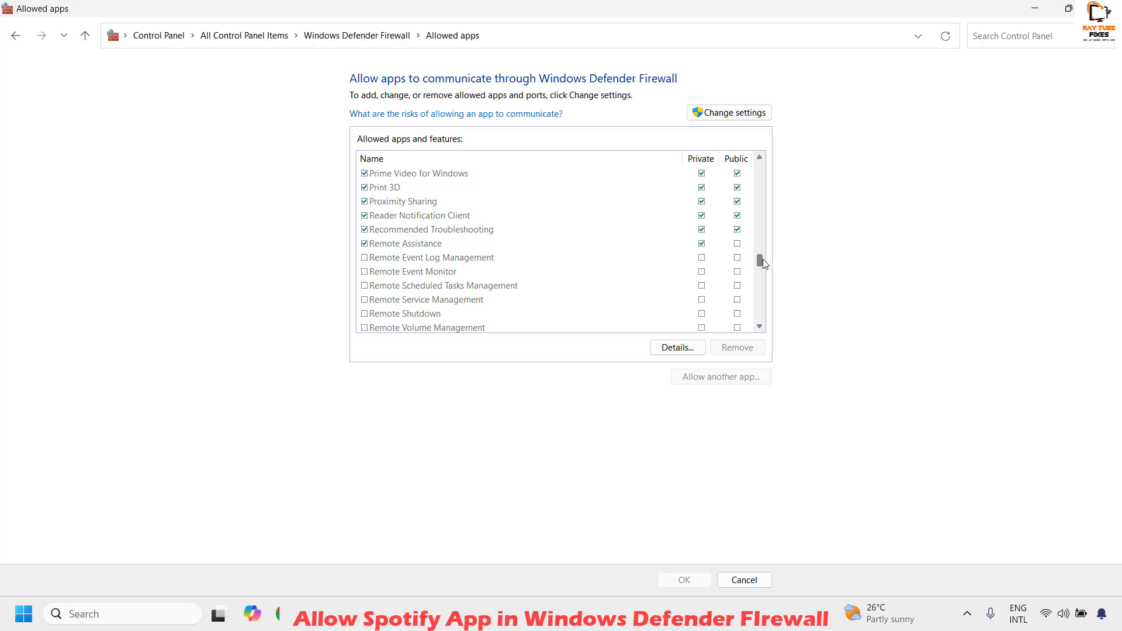
{"action": "scroll", "scroll_direction": "down", "scroll_amount": 3}
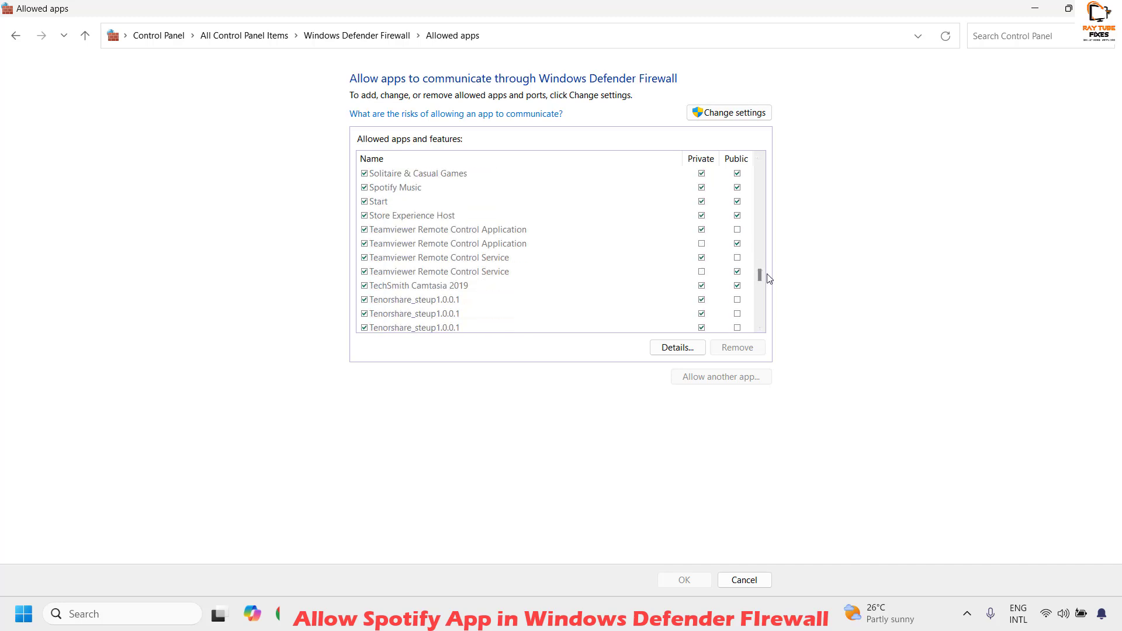
Select Spotify Music with Private and Public allowed and confirm with OK
{"action": "left_click", "coordinate": [396, 187]}
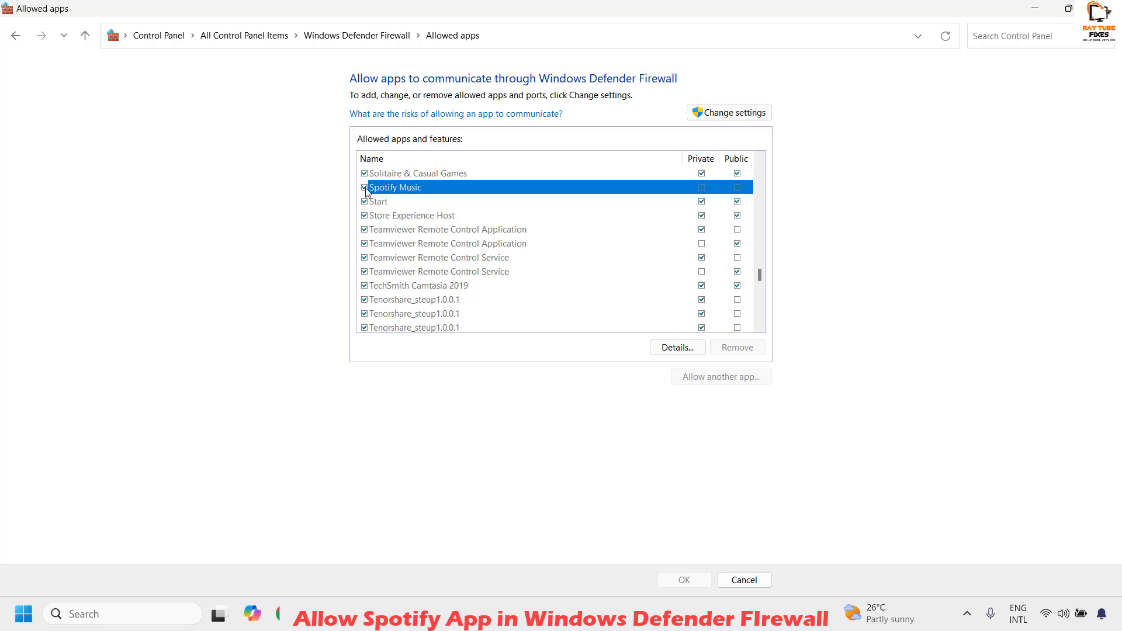
{"action": "mouse_move", "coordinate": [680, 208]}
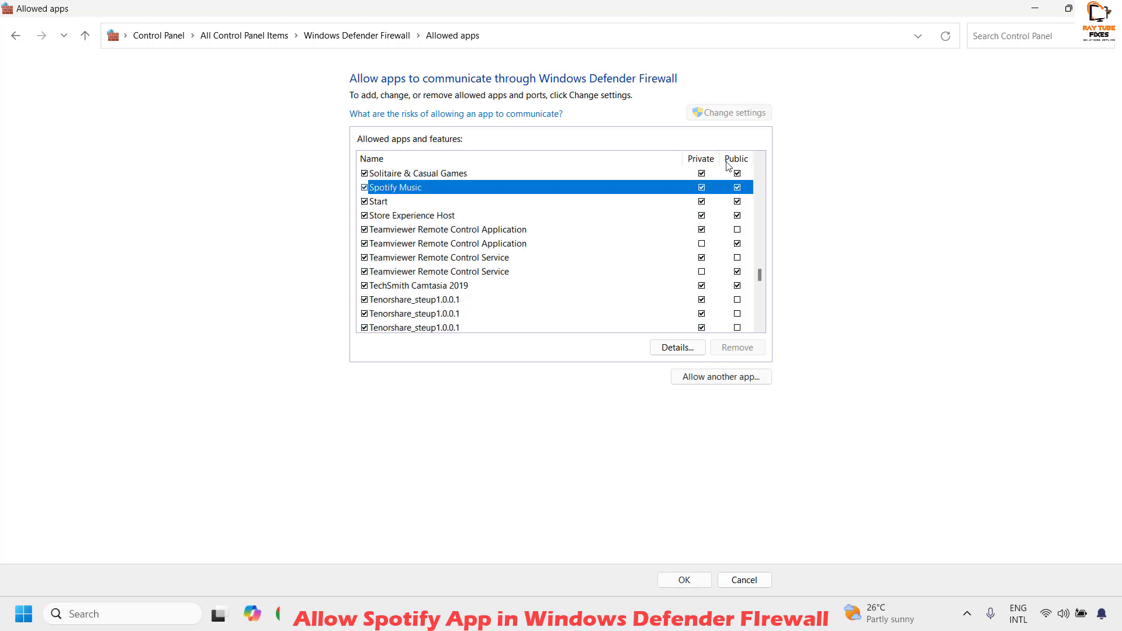
{"action": "mouse_move", "coordinate": [702, 202]}
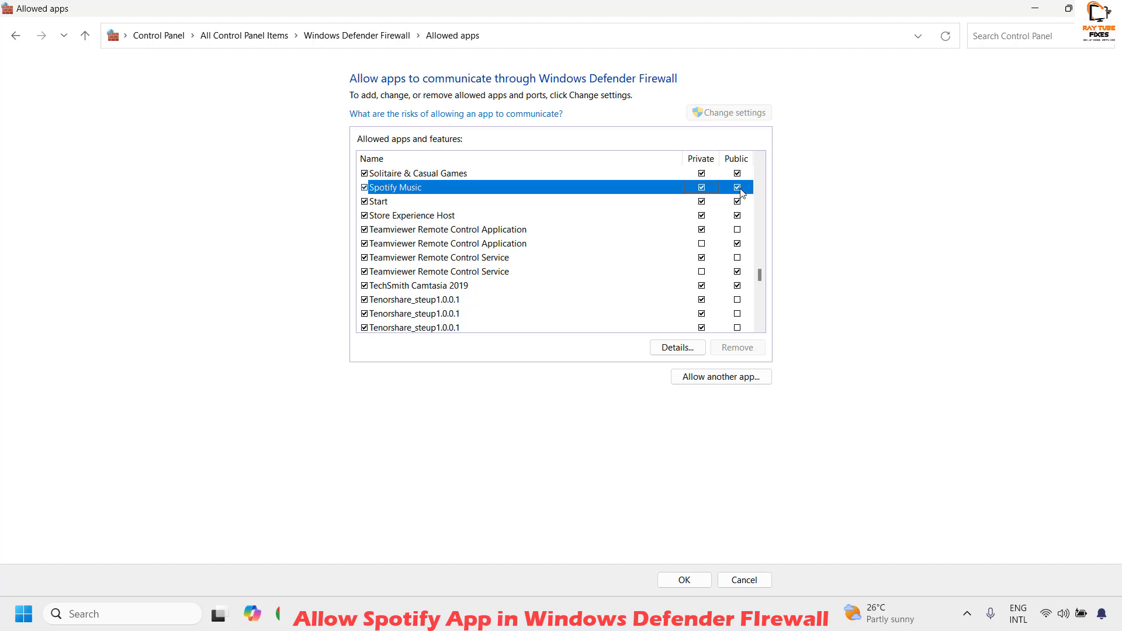
{"action": "mouse_move", "coordinate": [595, 191]}
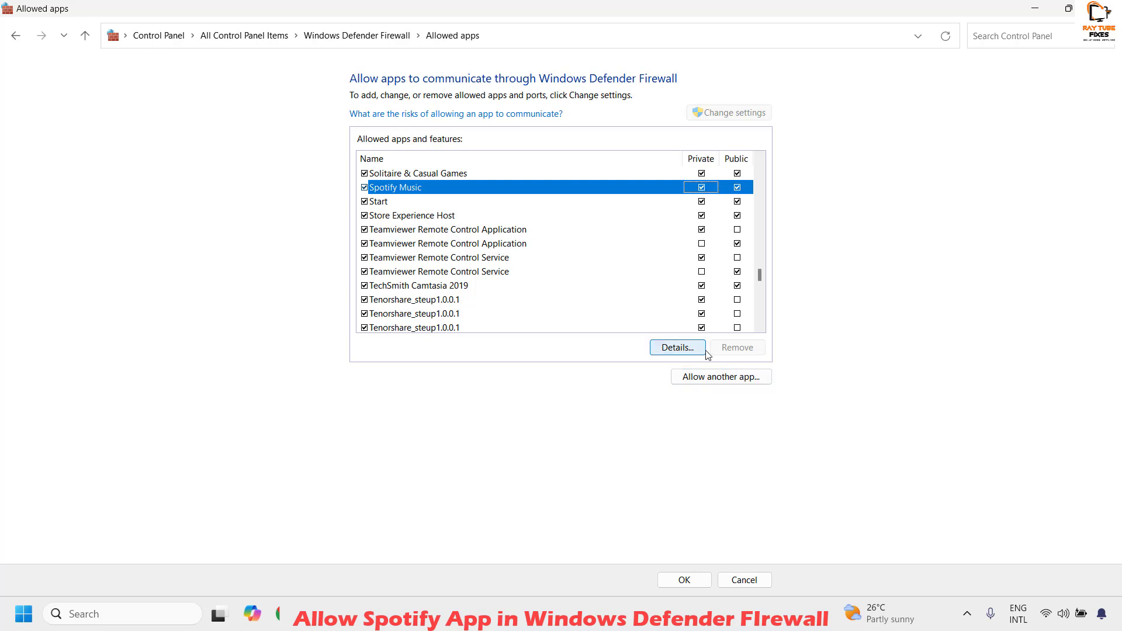
{"action": "left_click", "coordinate": [683, 580]}
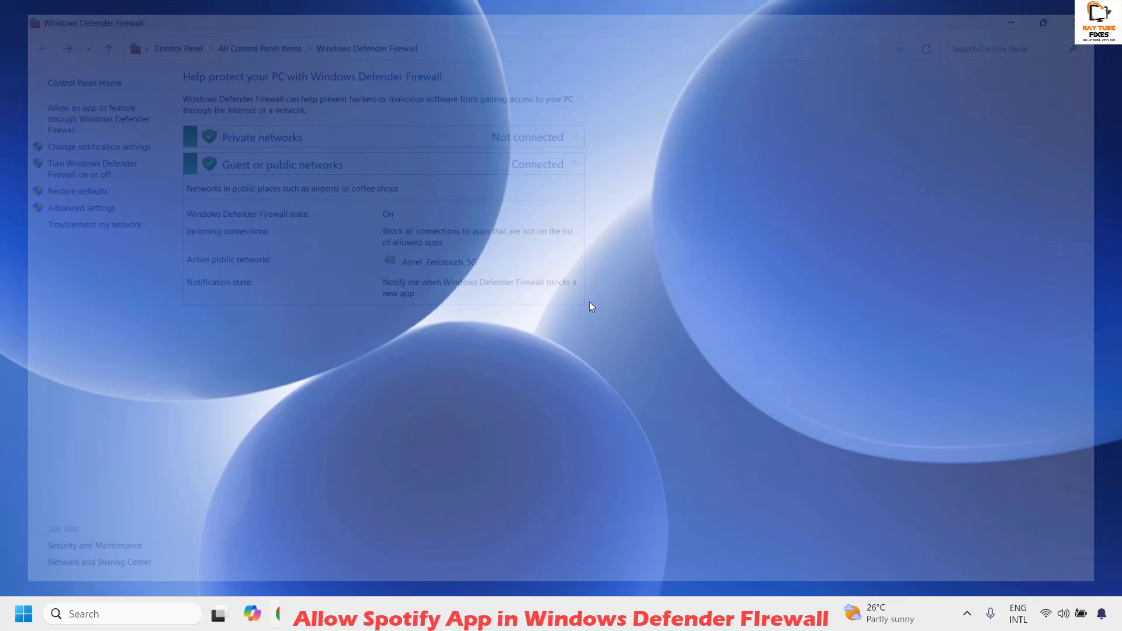